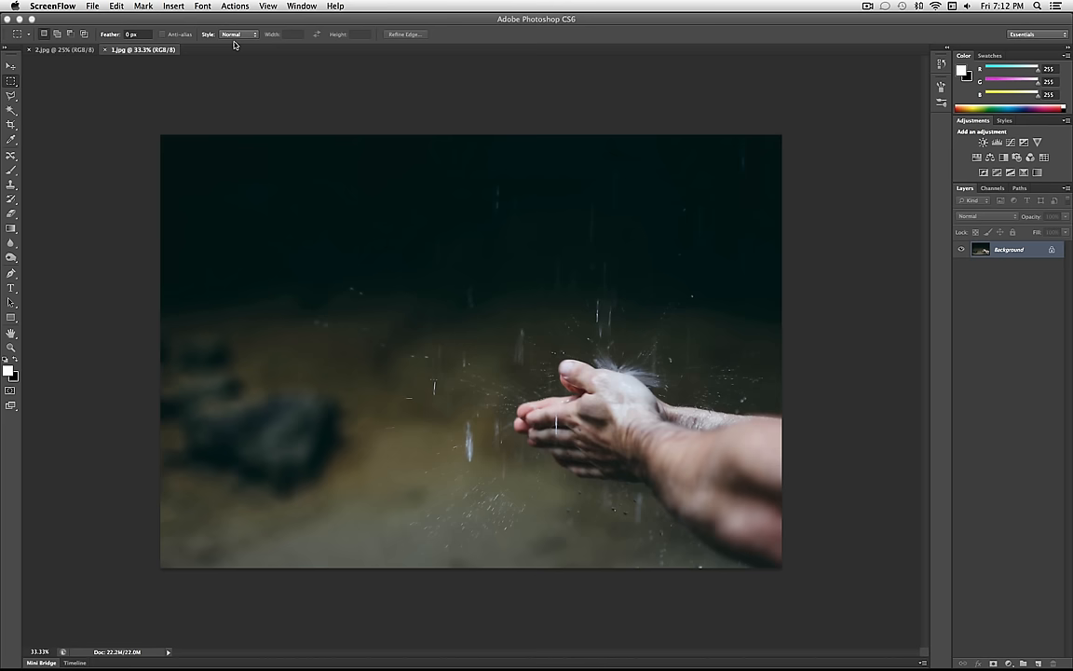
Step: Paste the copied street photo from 2.jpg into 1.jpg as Layer 1
left_click(60, 50)
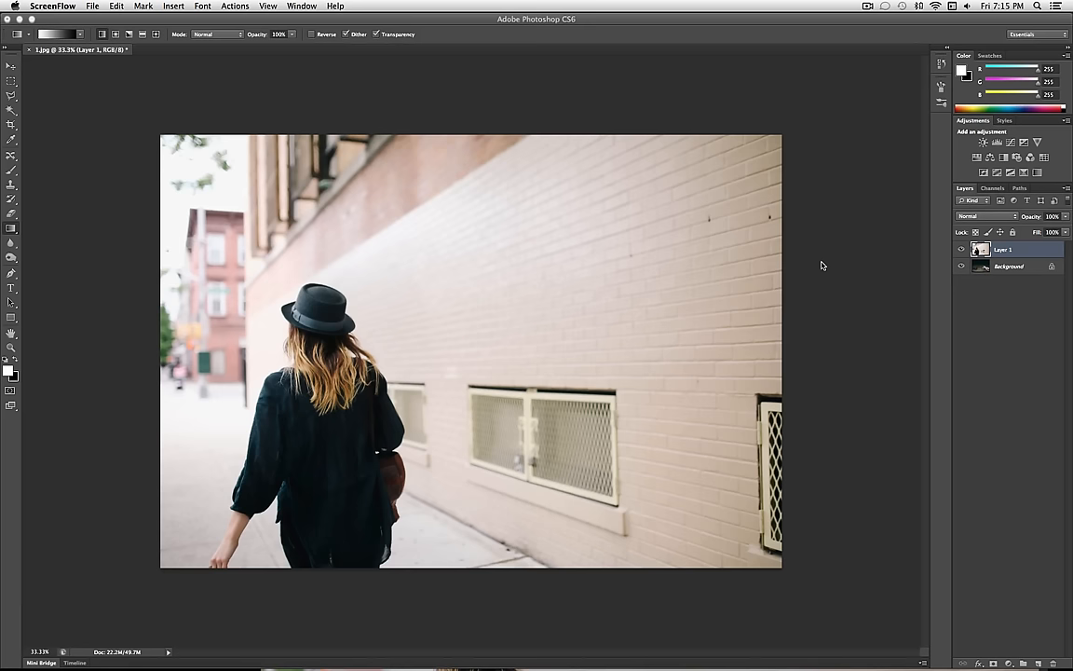
Step: Add a Reveal All layer mask to Layer 1 from the Layer menu
left_click(175, 5)
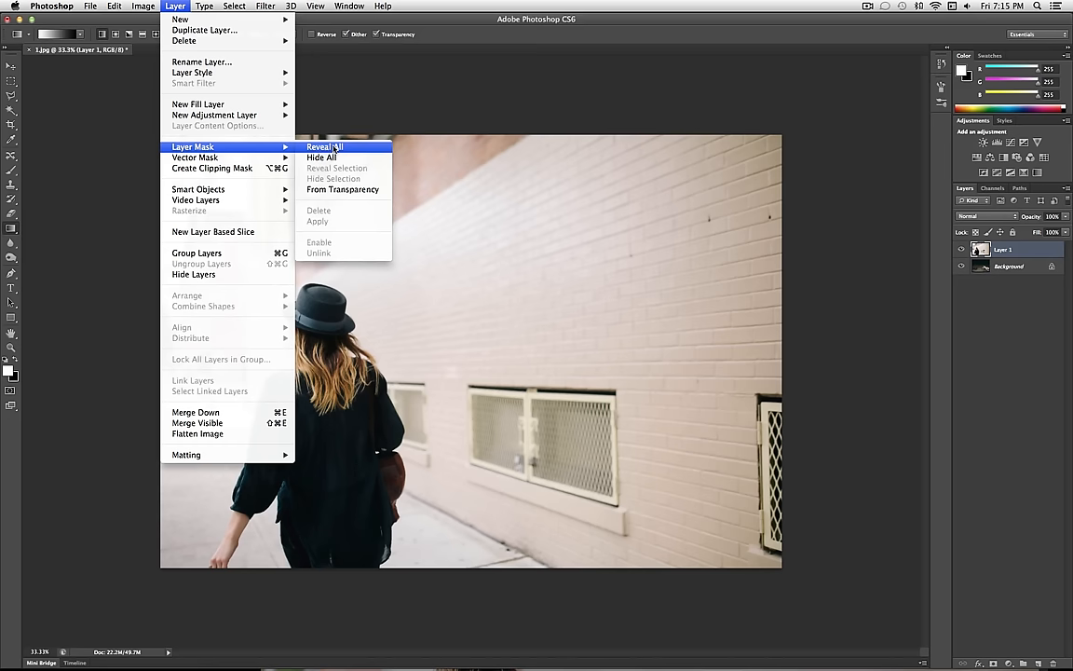
left_click(324, 146)
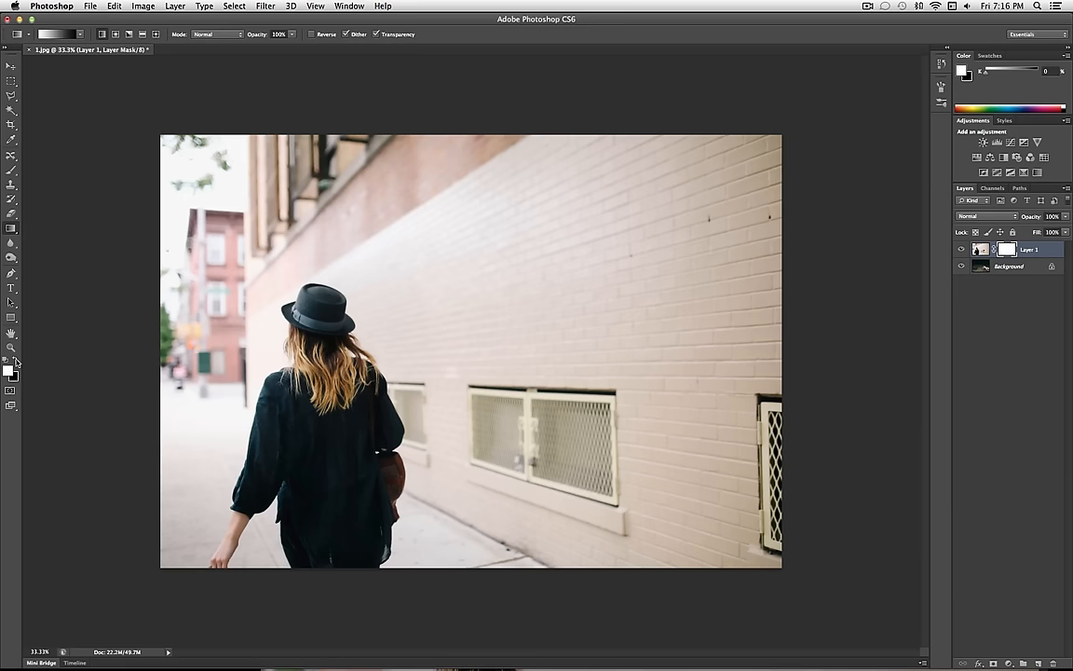
Step: Drag a horizontal black-to-white gradient across Layer 1's mask
left_click_drag(326, 317, 638, 333)
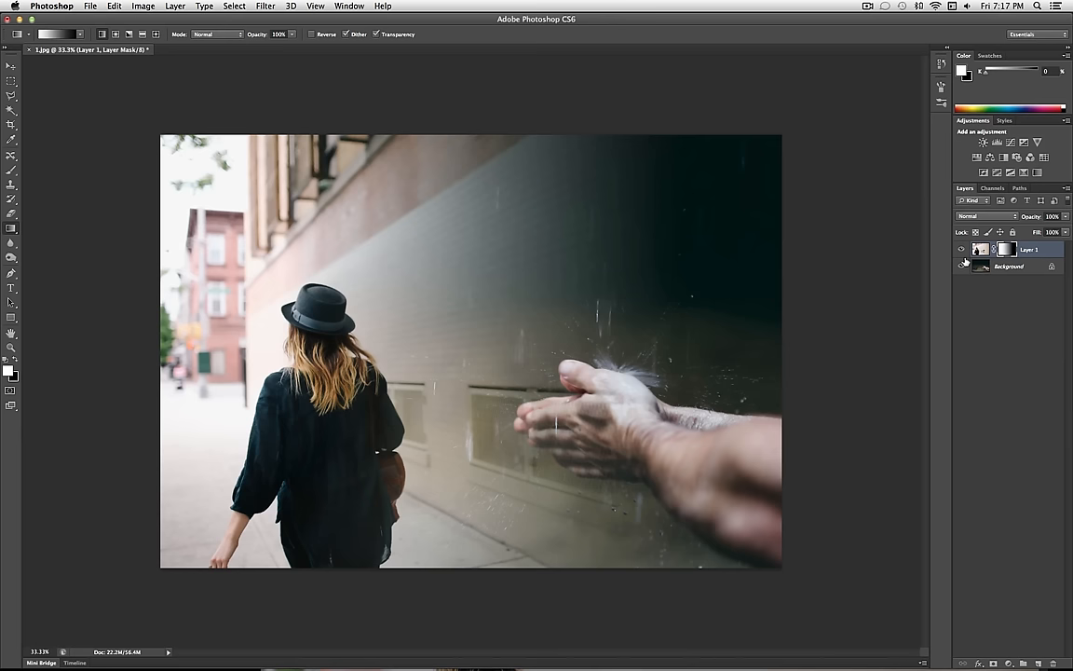
Step: Change Layer 1's blend mode from Normal to Overlay
left_click(983, 216)
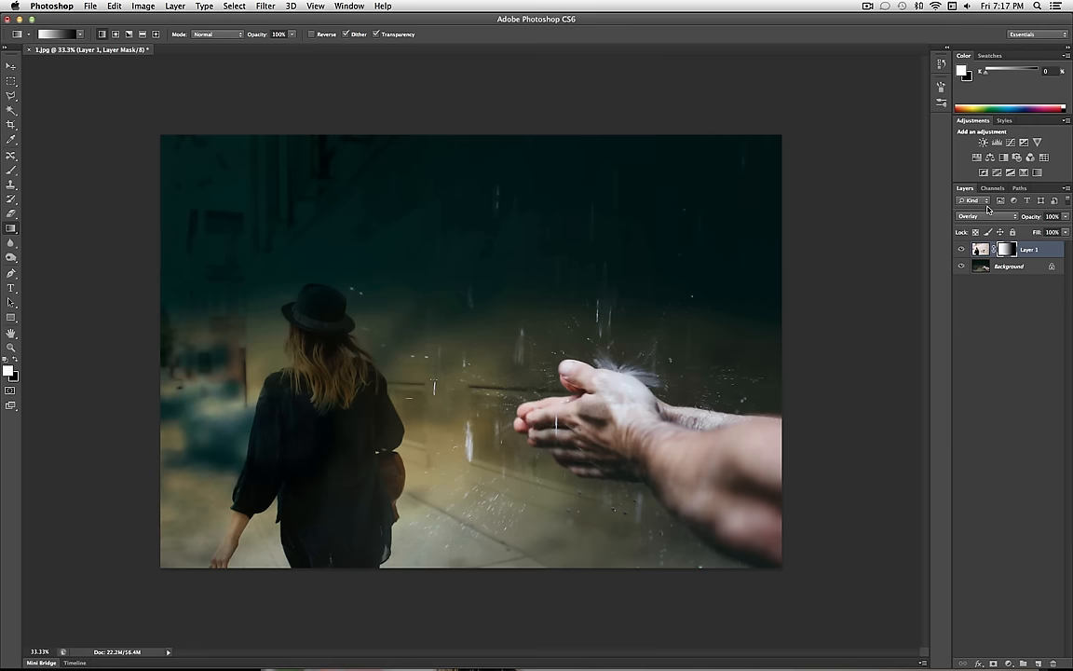